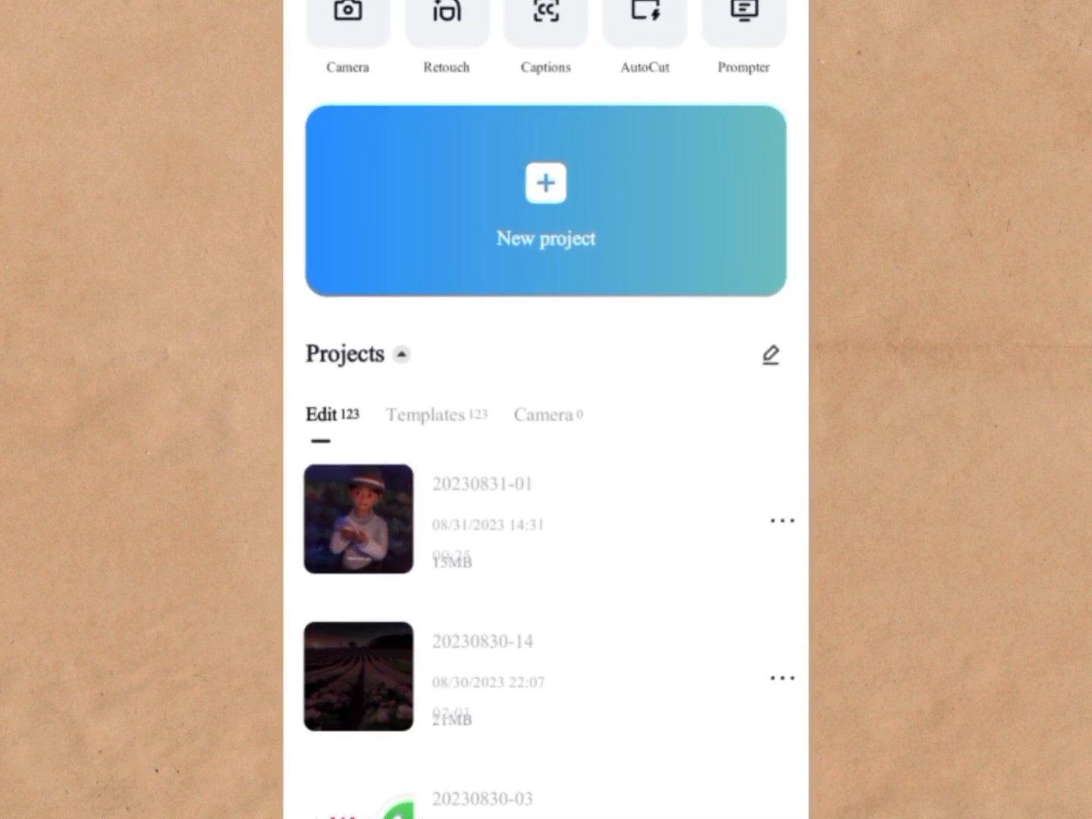
Step: Create a new project and add the 25-second animated video clip
left_click(545, 200)
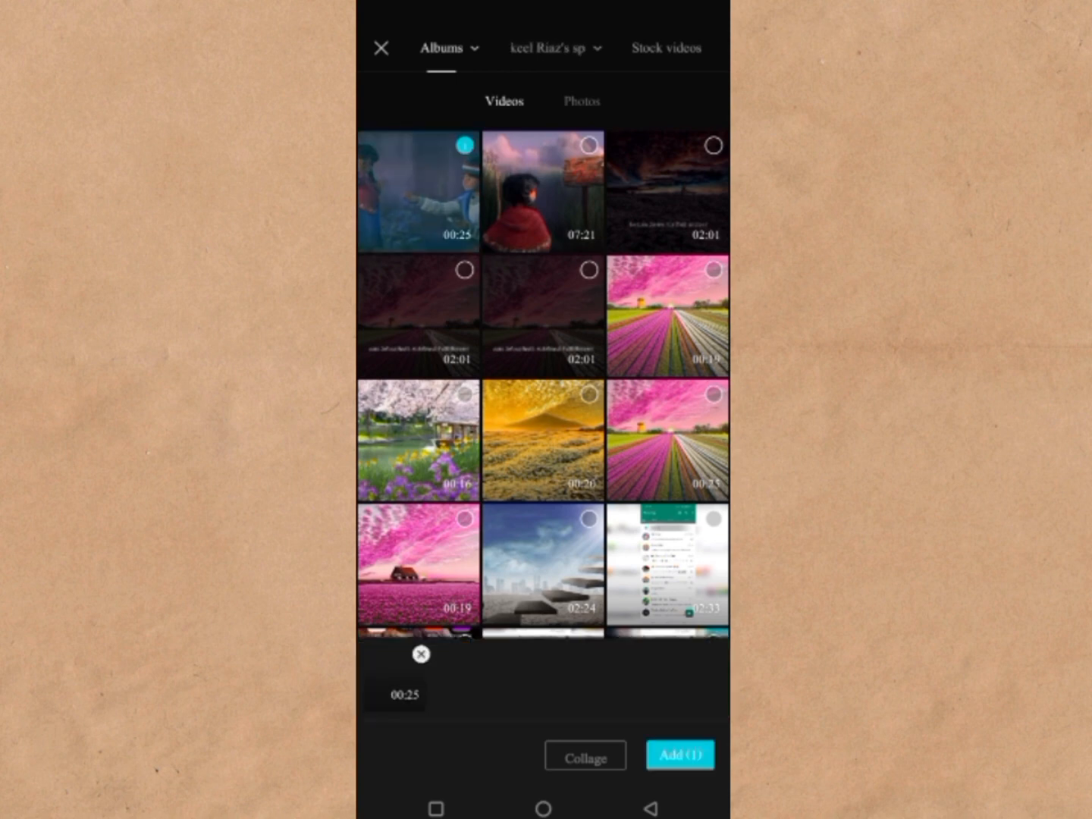
left_click(680, 754)
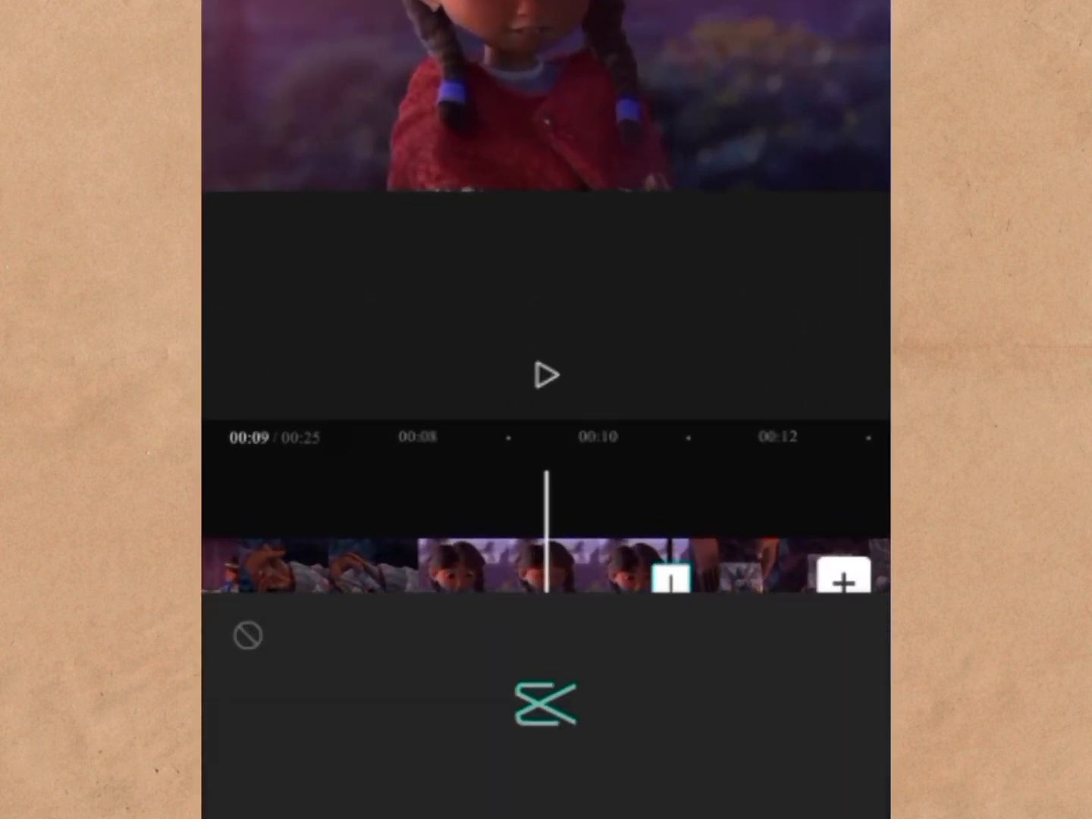
Step: Apply a 0.5-second White Flash transition at the cut between clips
left_click(671, 578)
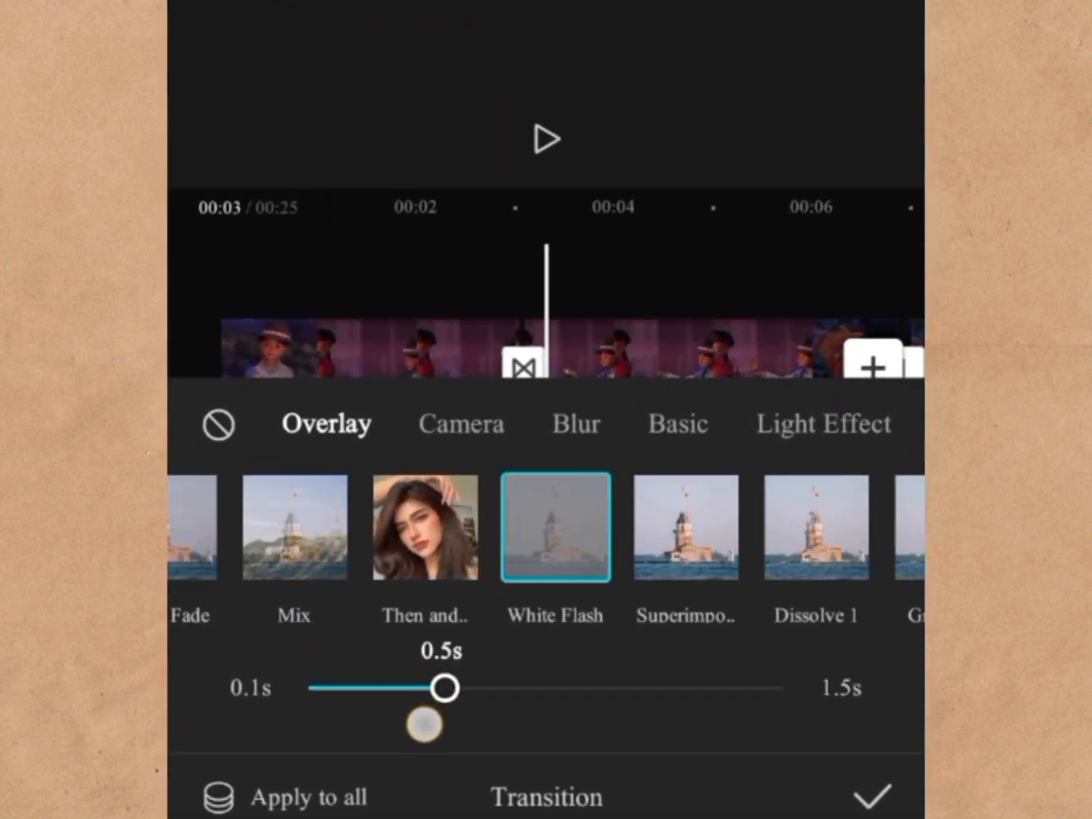
left_click(856, 796)
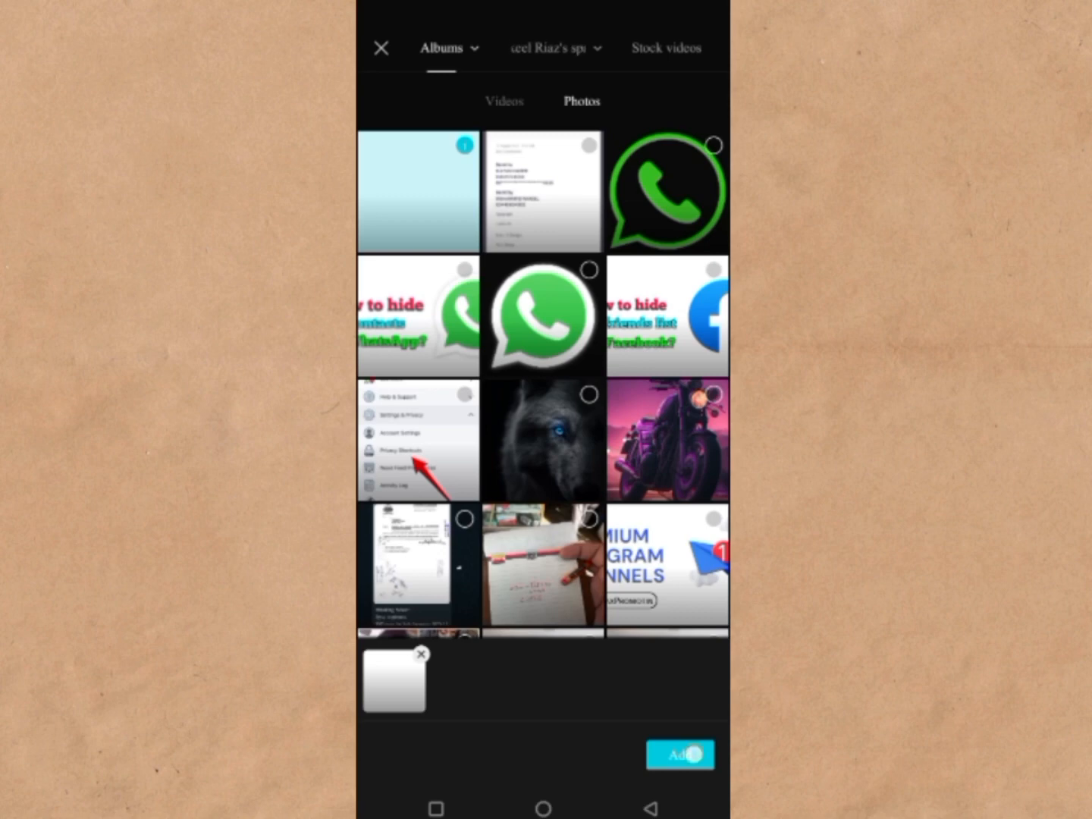
Step: Add the chosen white image, then go back to the empty home screen
left_click(679, 755)
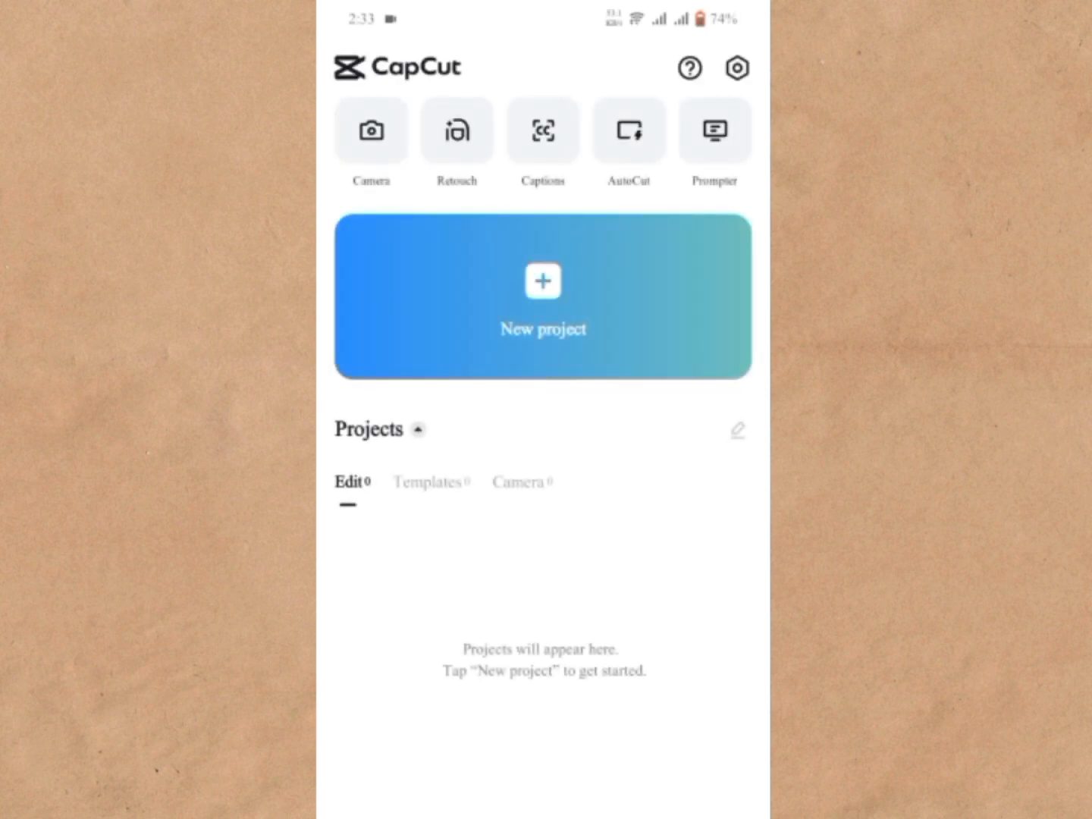
Step: Start a new project with the clip and add the white photo as an overlay
left_click(543, 296)
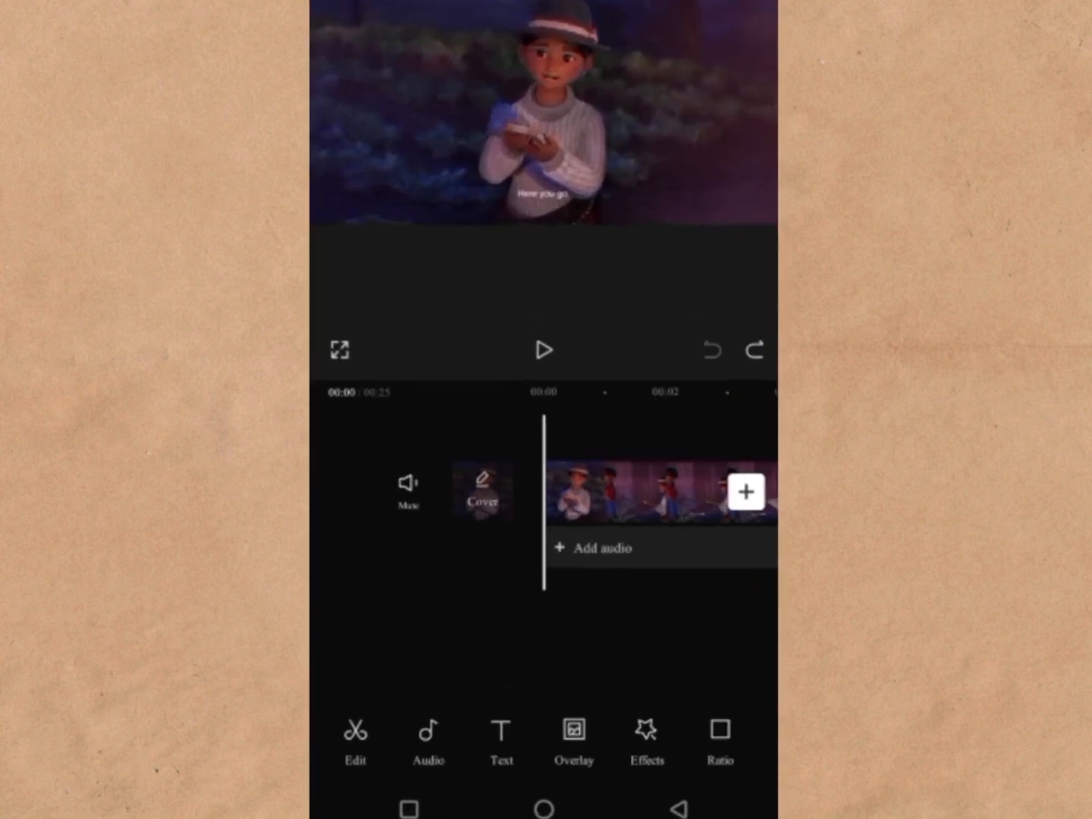
left_click(574, 739)
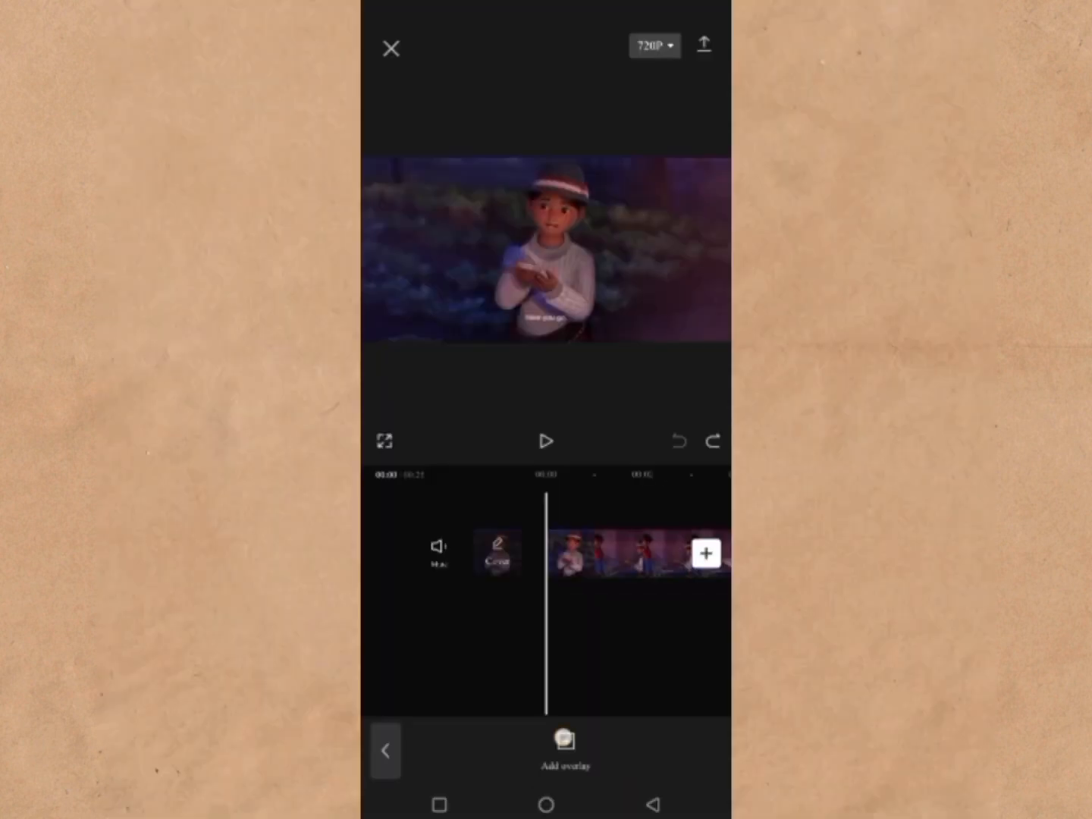
left_click(705, 553)
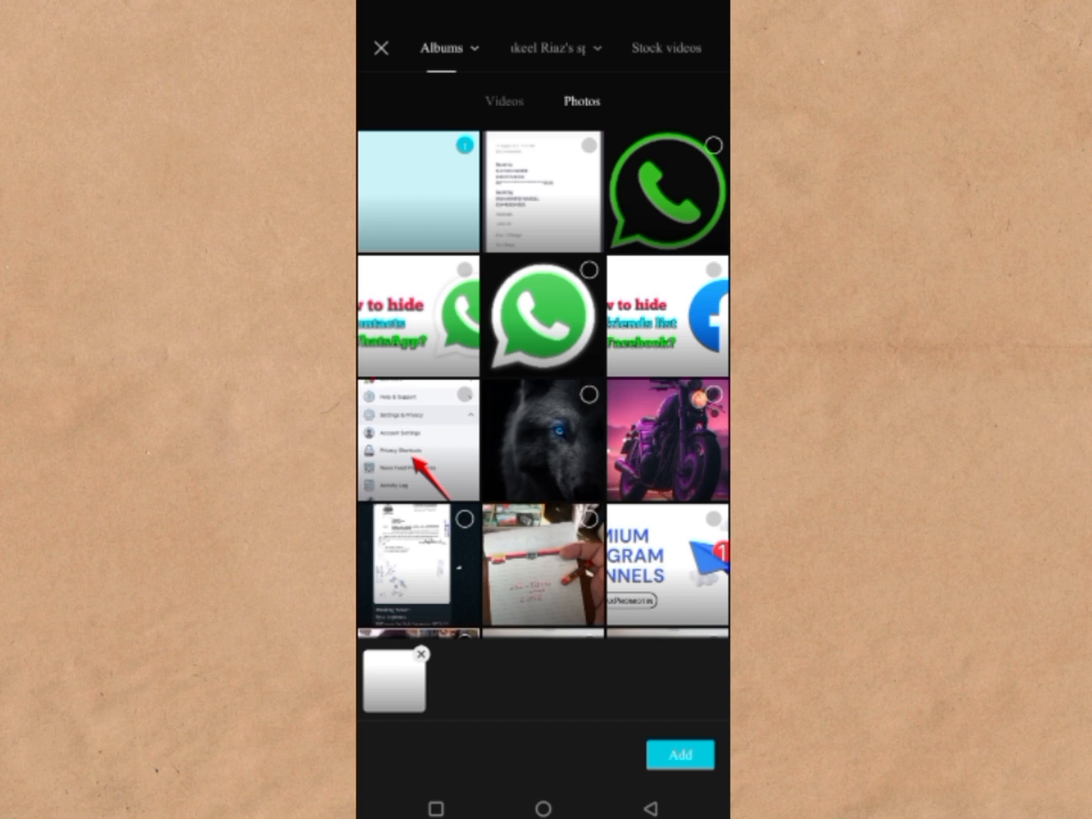
left_click(679, 754)
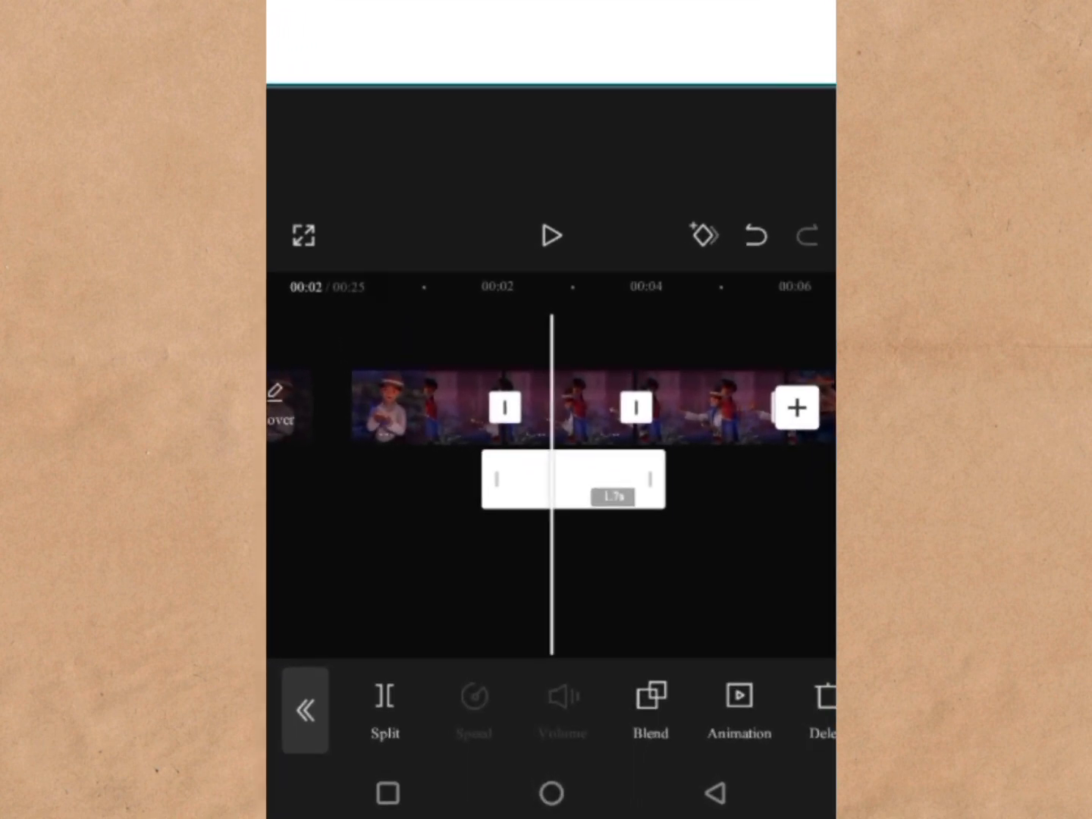
Step: Set the white overlay's blend strength to 32
left_click(650, 709)
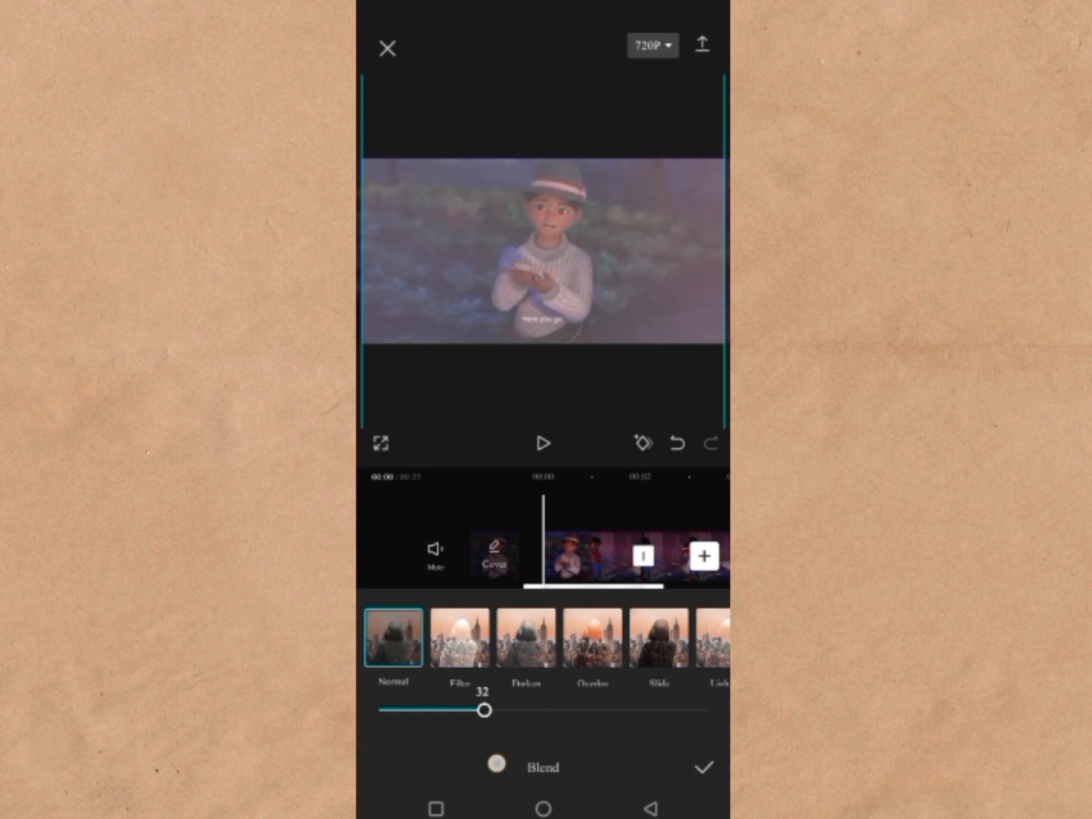
left_click_drag(487, 710, 630, 710)
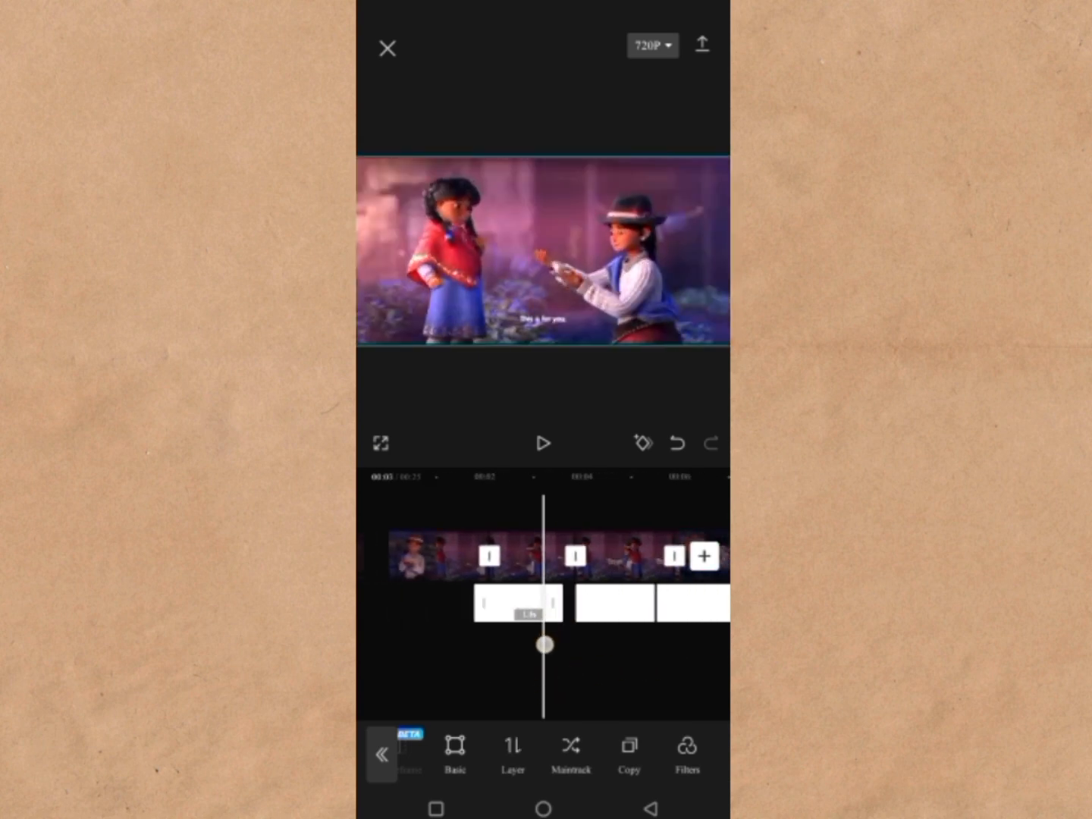
Step: Preview the flashes and set export to 1080p, 30 fps, high code rate
left_click(543, 443)
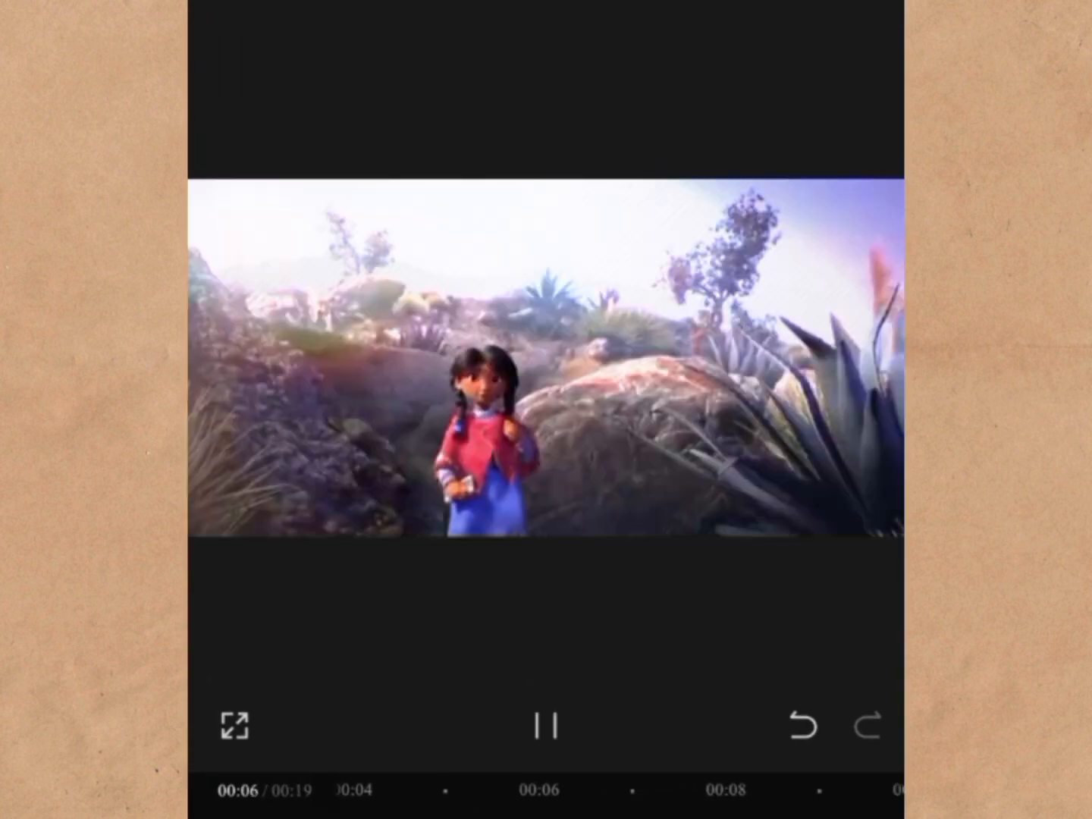
left_click(545, 725)
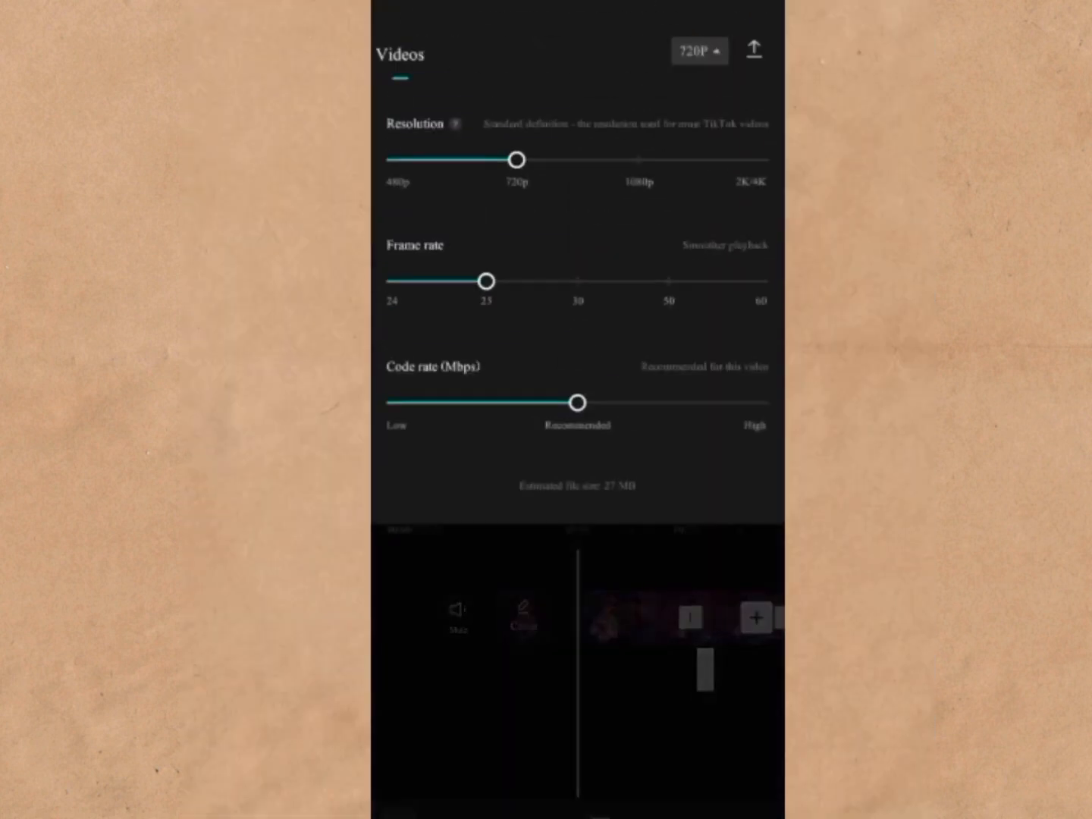
left_click_drag(516, 159, 639, 163)
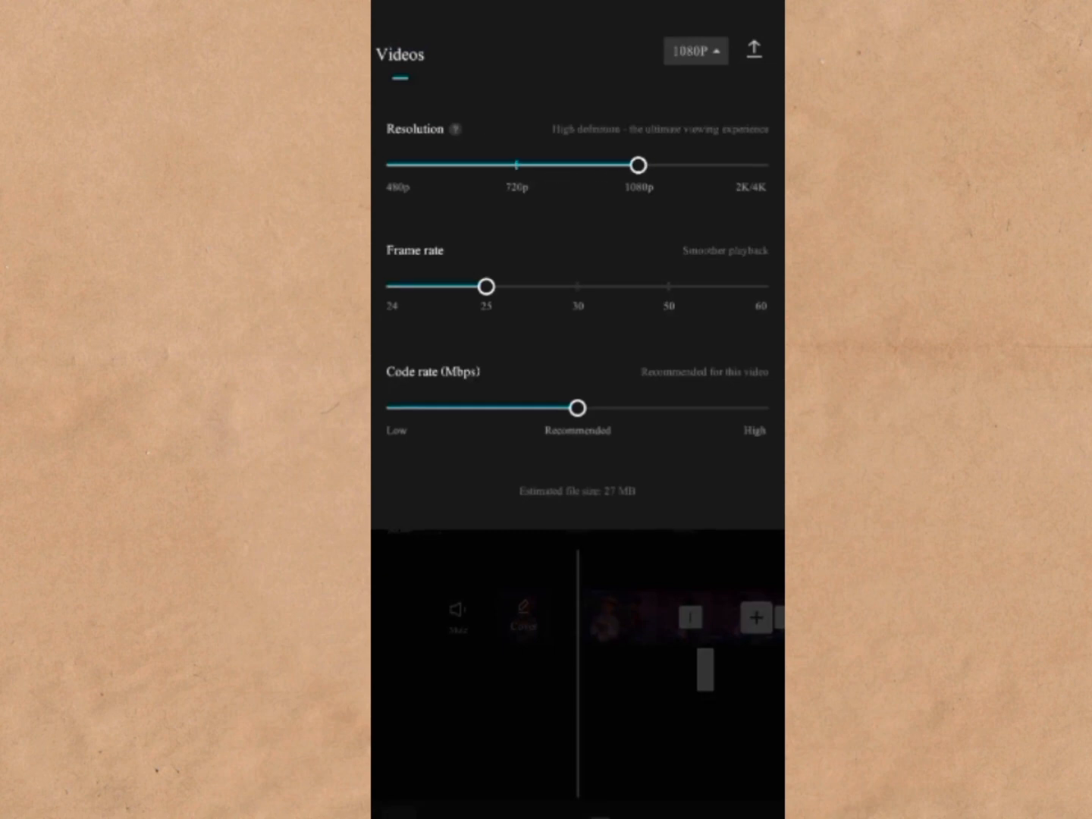
left_click_drag(580, 407, 759, 407)
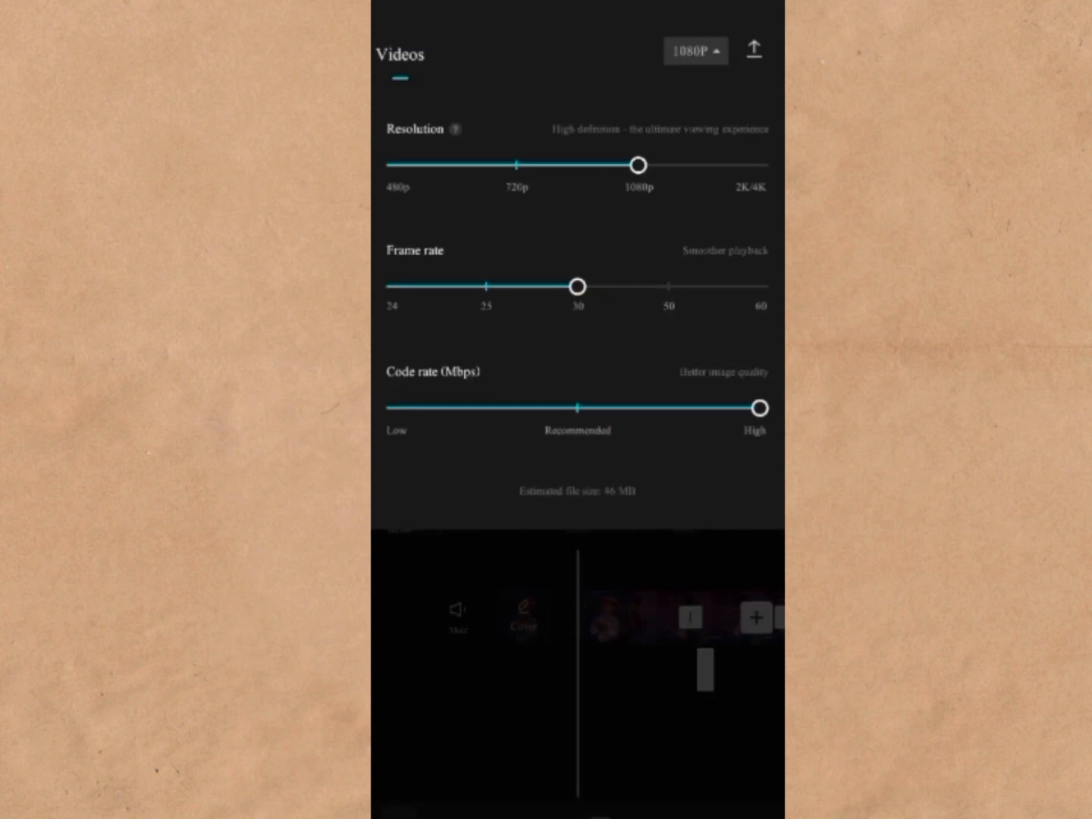